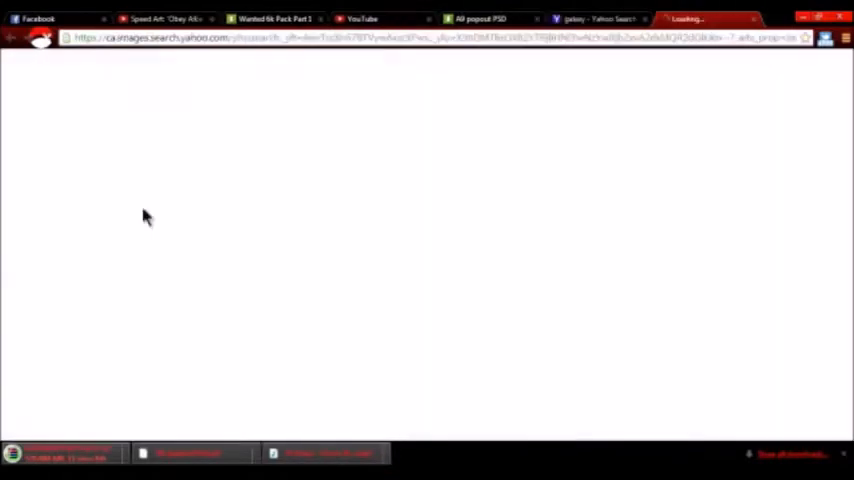
Save the purple galaxy picture from the search results to the Desktop.
right_click(595, 225)
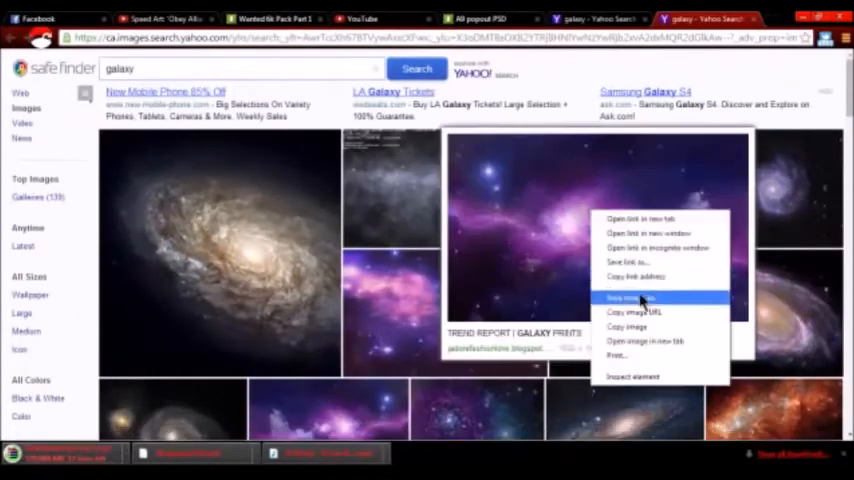
left_click(630, 297)
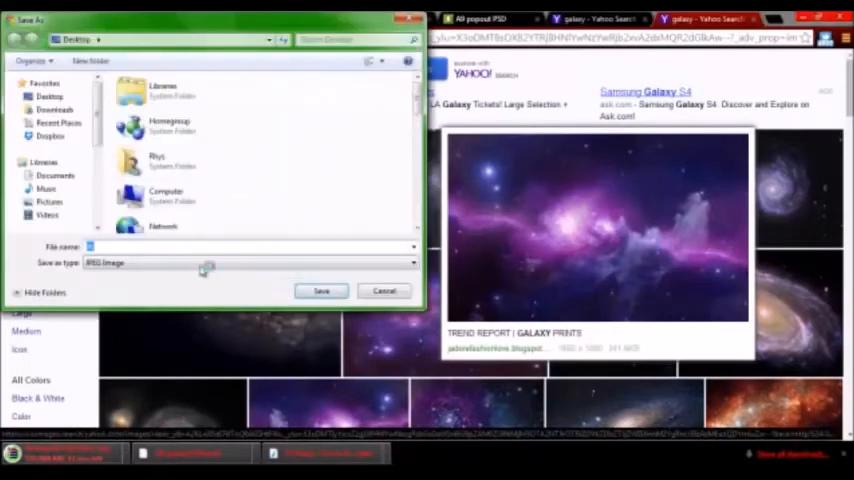
left_click(384, 290)
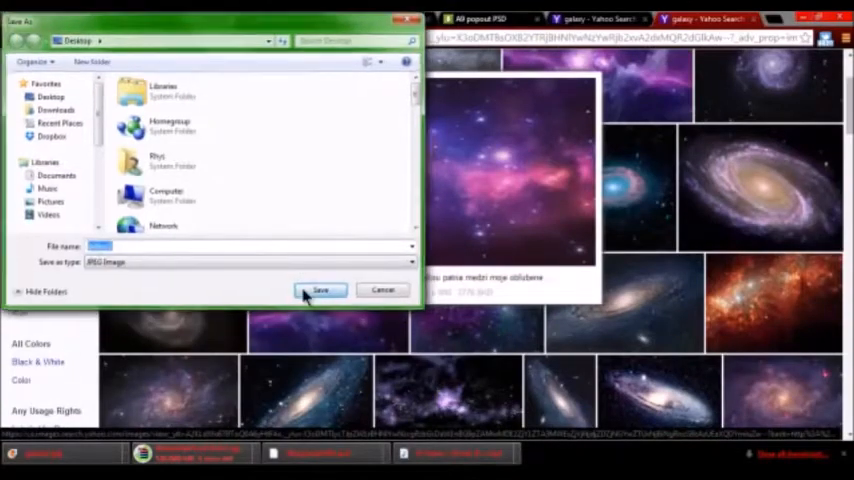
left_click(320, 290)
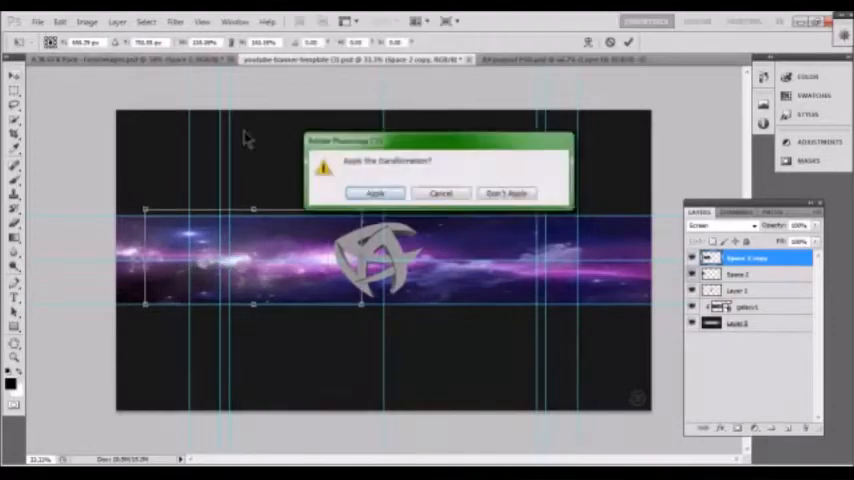
Apply the Screen-blended space effect's resize over the banner and return to the GFX pack.
left_click(375, 193)
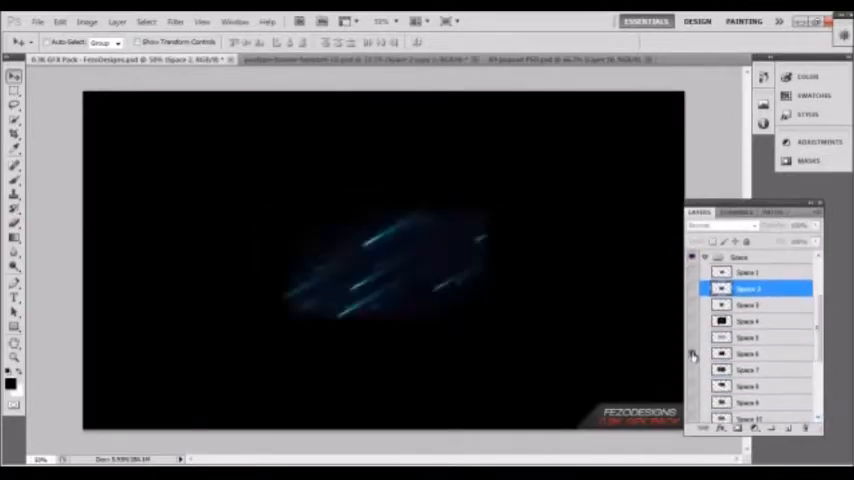
left_click(345, 60)
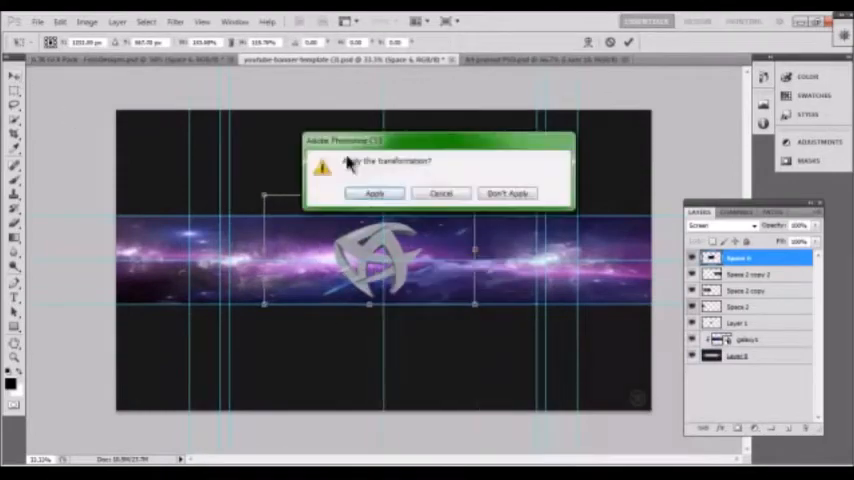
Apply the transforms of two more Screen-blended space effects placed around the logo.
left_click(373, 193)
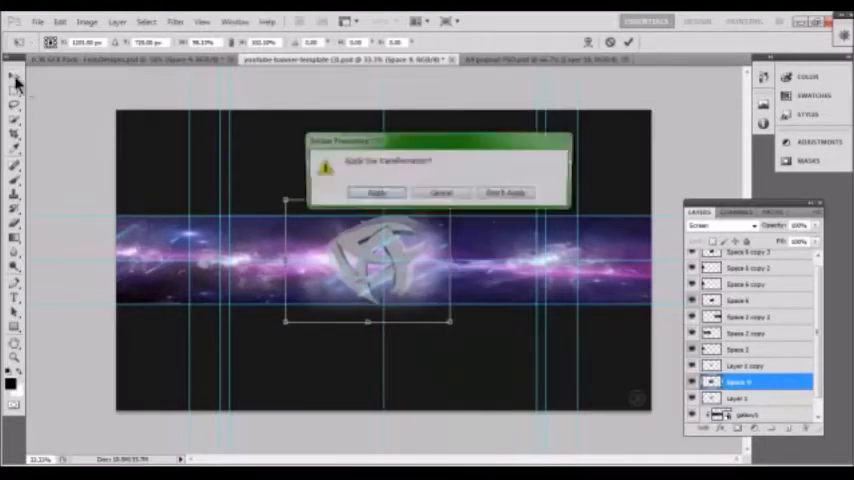
left_click(377, 192)
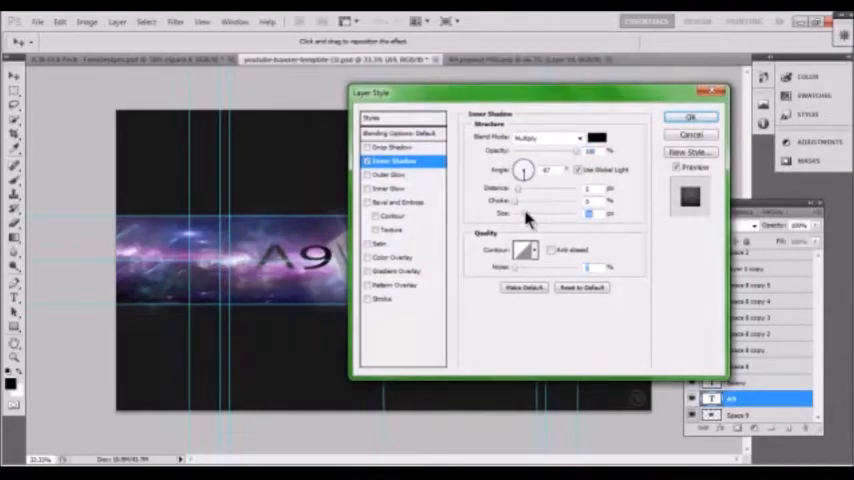
Style the A9 text with an inner shadow, reuse it on GALAXY and size its outer glow.
left_click(390, 175)
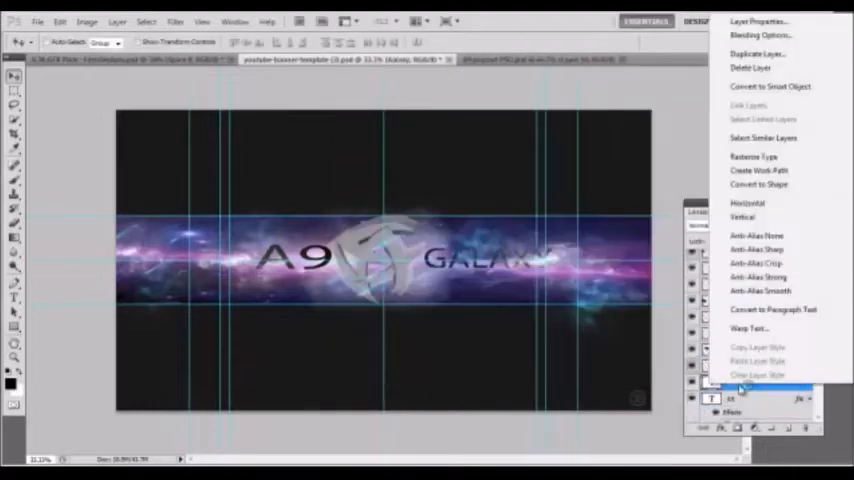
left_click(761, 35)
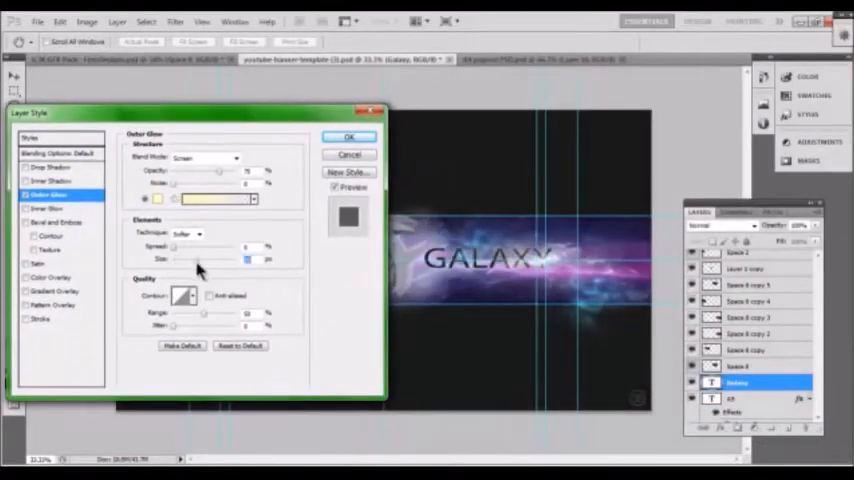
left_click(349, 137)
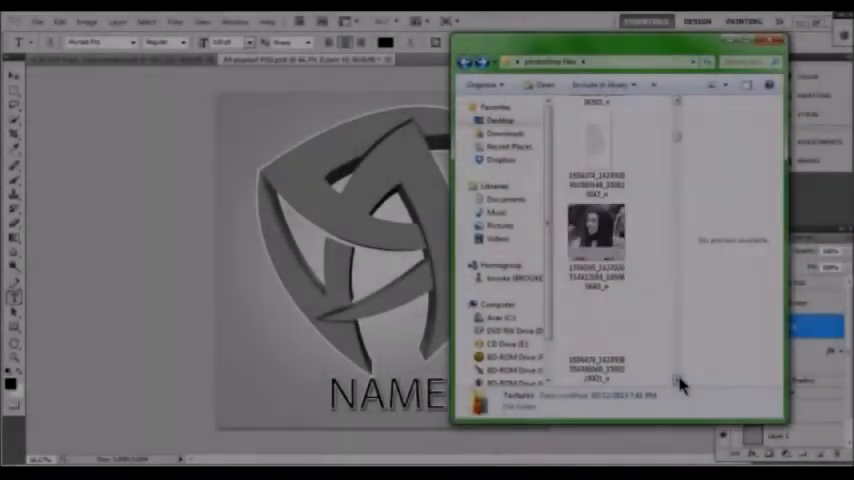
Open the armored character picture from the photoshop files folder into the avatar template.
left_click(500, 119)
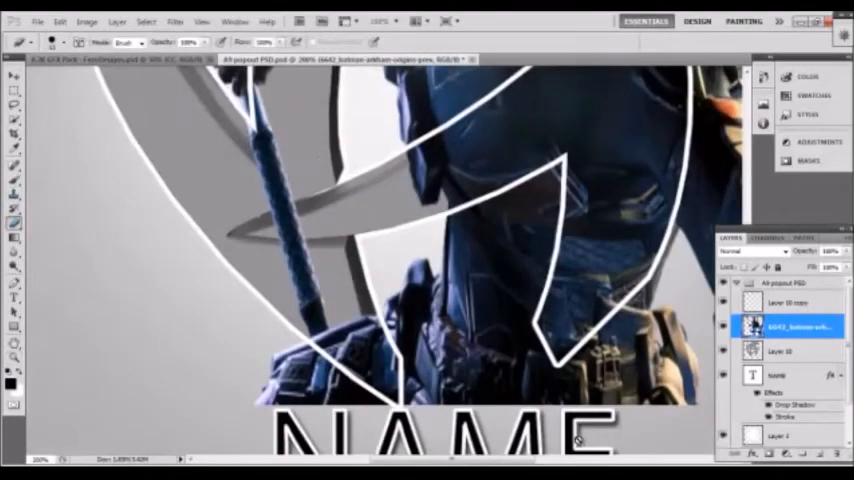
Brush away parts of the character so he pops out of the comic-filled logo shape.
left_click(37, 42)
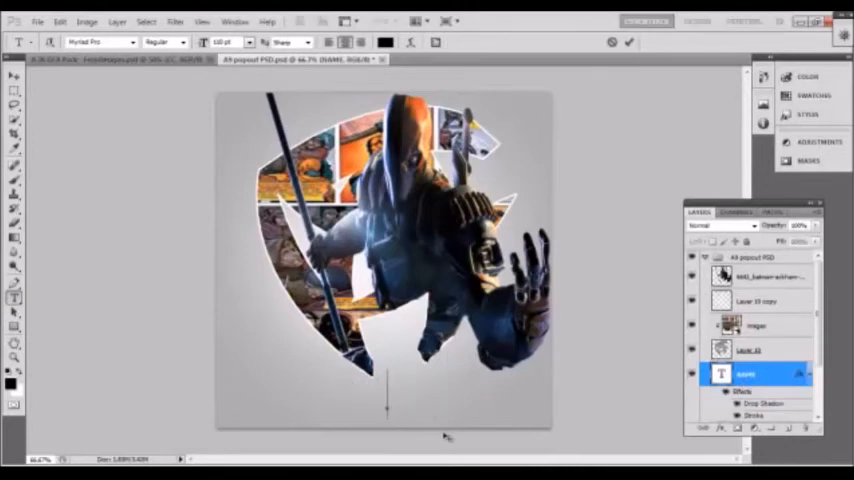
Retitle the NAME layer to HYPNO and place a blue Shockwave effect above it.
type("HYPNO")
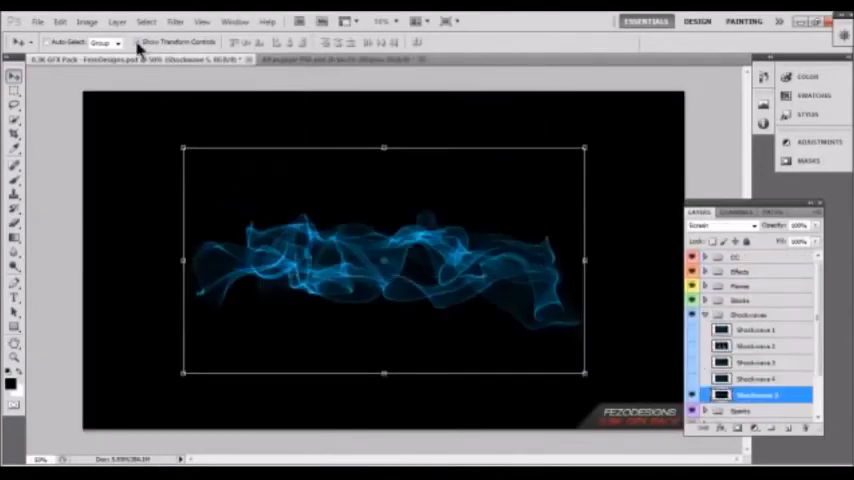
left_click(345, 59)
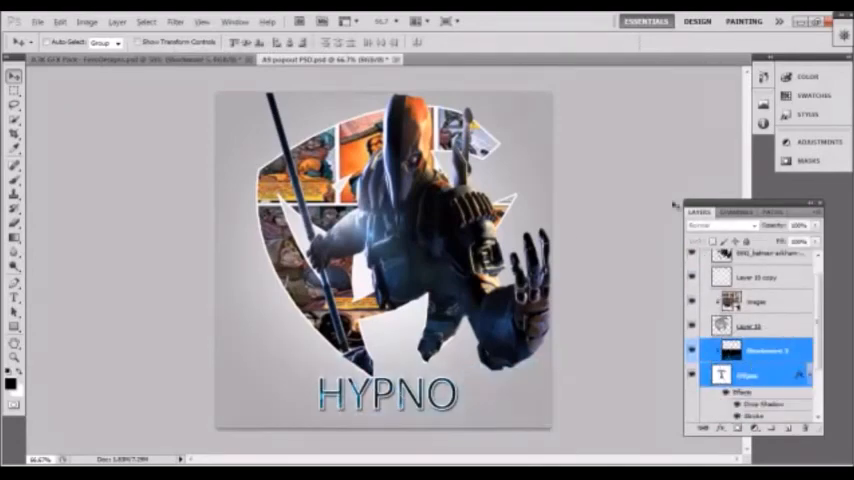
left_click(770, 350)
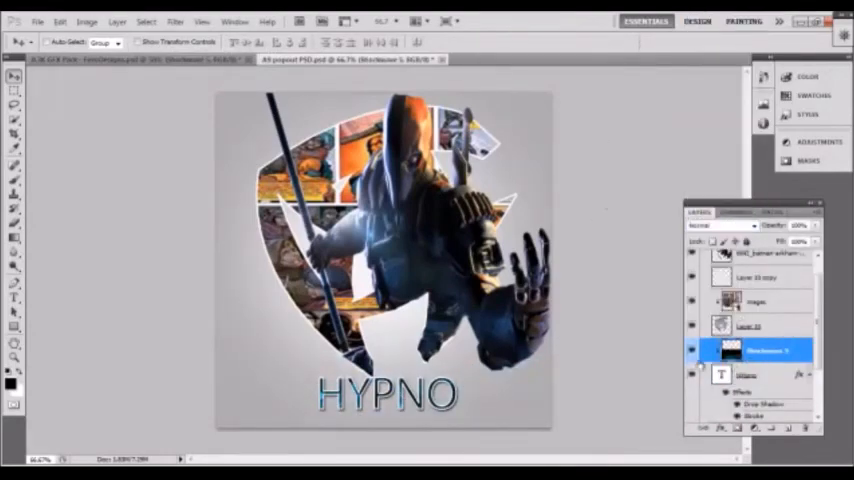